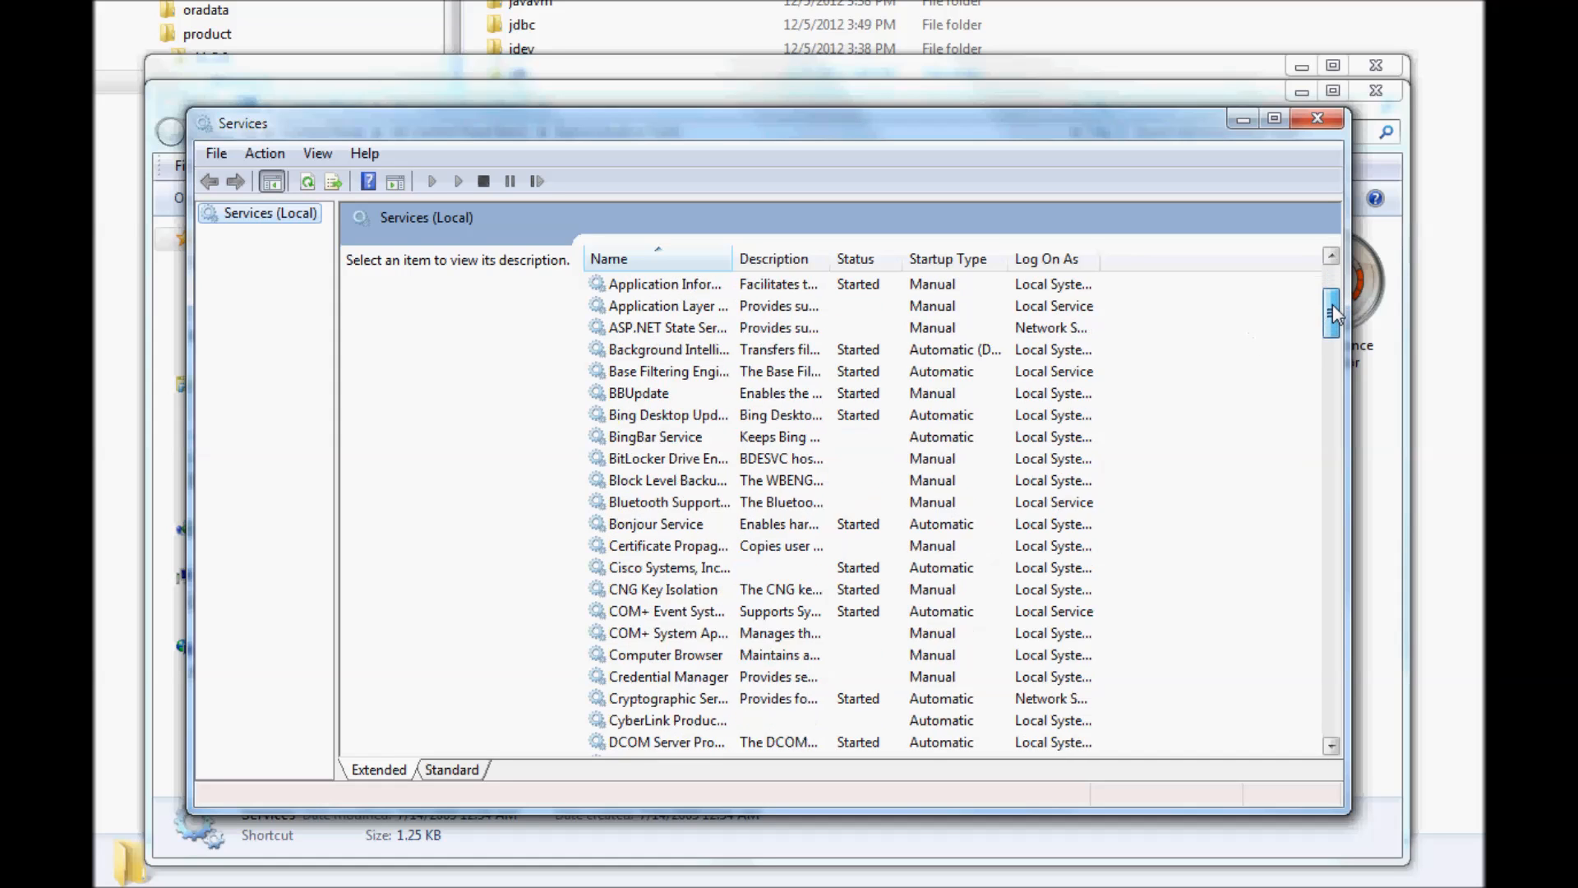
Begin setting ORACLE_HOME to the 11.2.0 dbhome_1 path for this session
{"action": "left_click", "coordinate": [677, 588]}
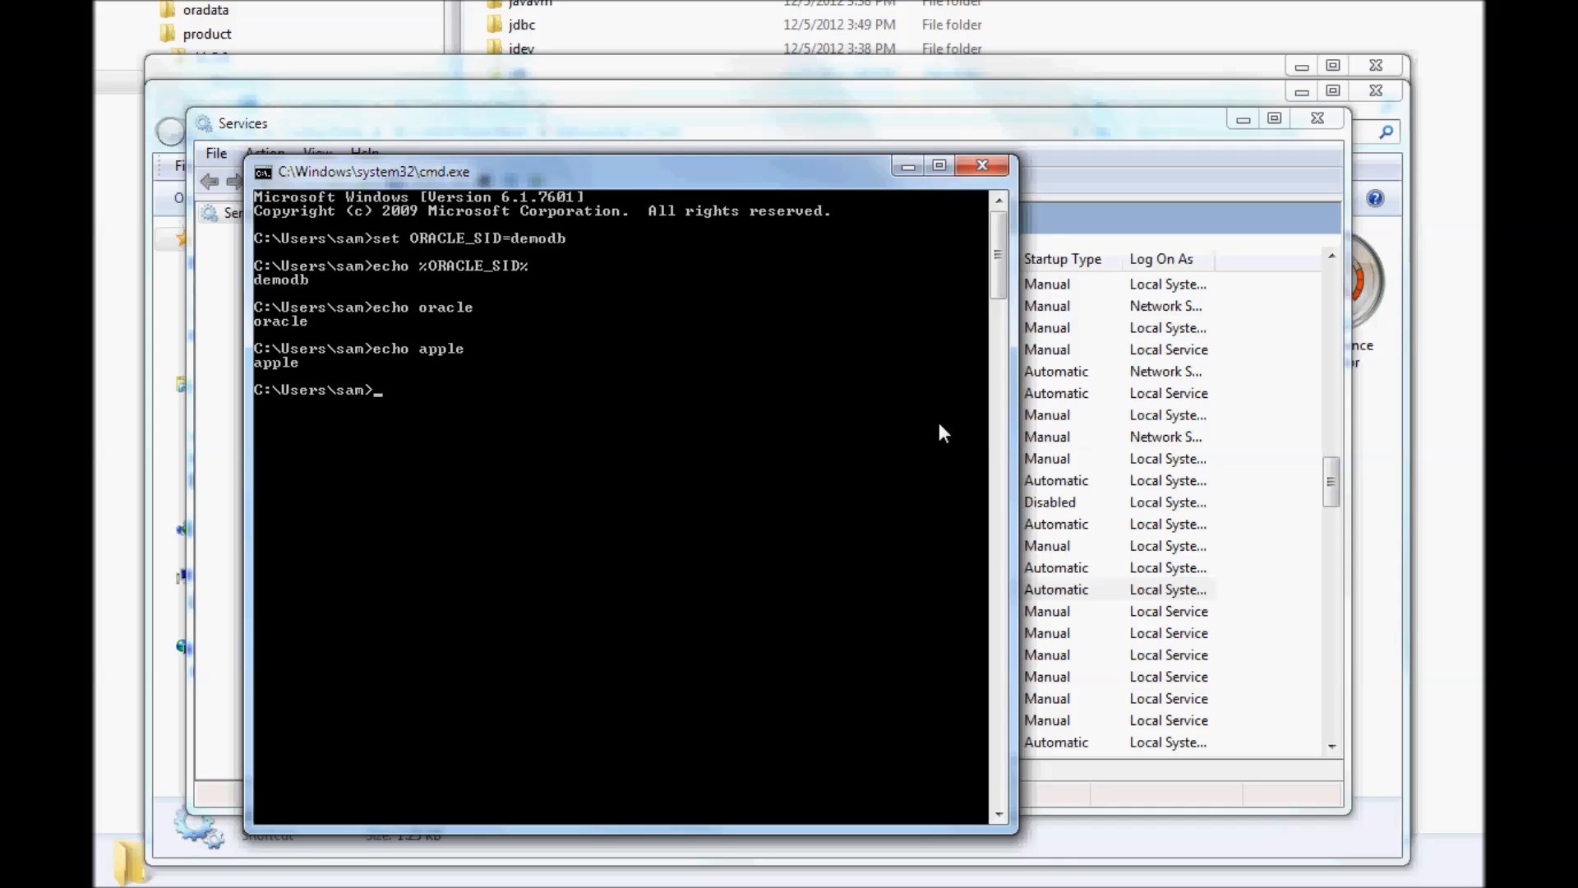
{"action": "type", "text": "set ORACLE_HOME=C:\\app\\sam\\product\\11.2.0\\dbhome_1"}
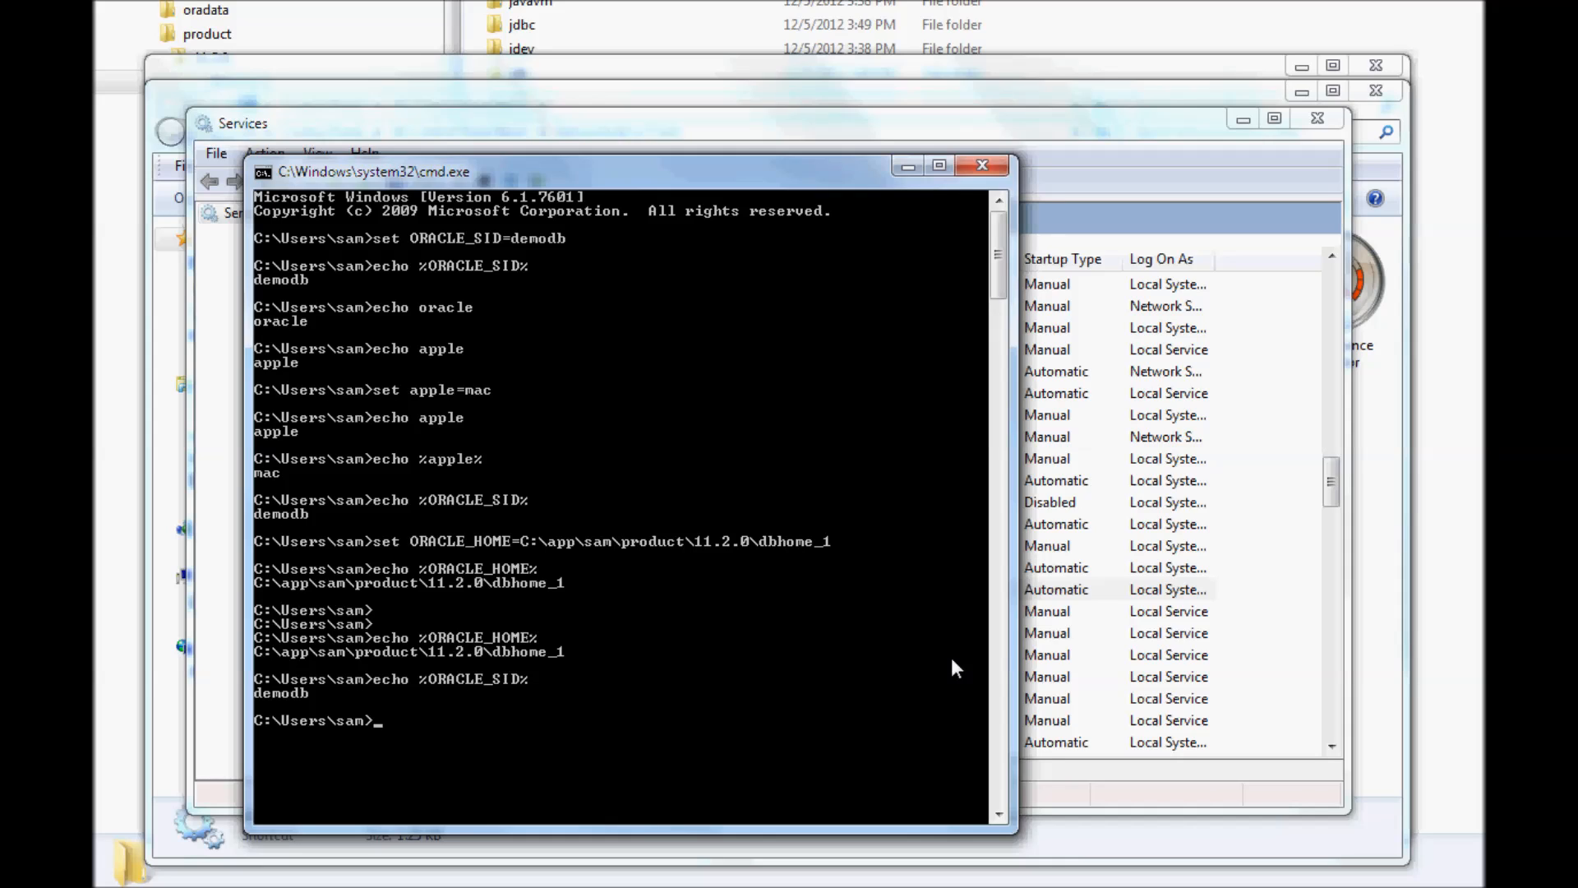
Launch SQL*Plus 11.2.0.1.0 without logging in using sqlplus /nolog
{"action": "type", "text": "sqlplus /nolog"}
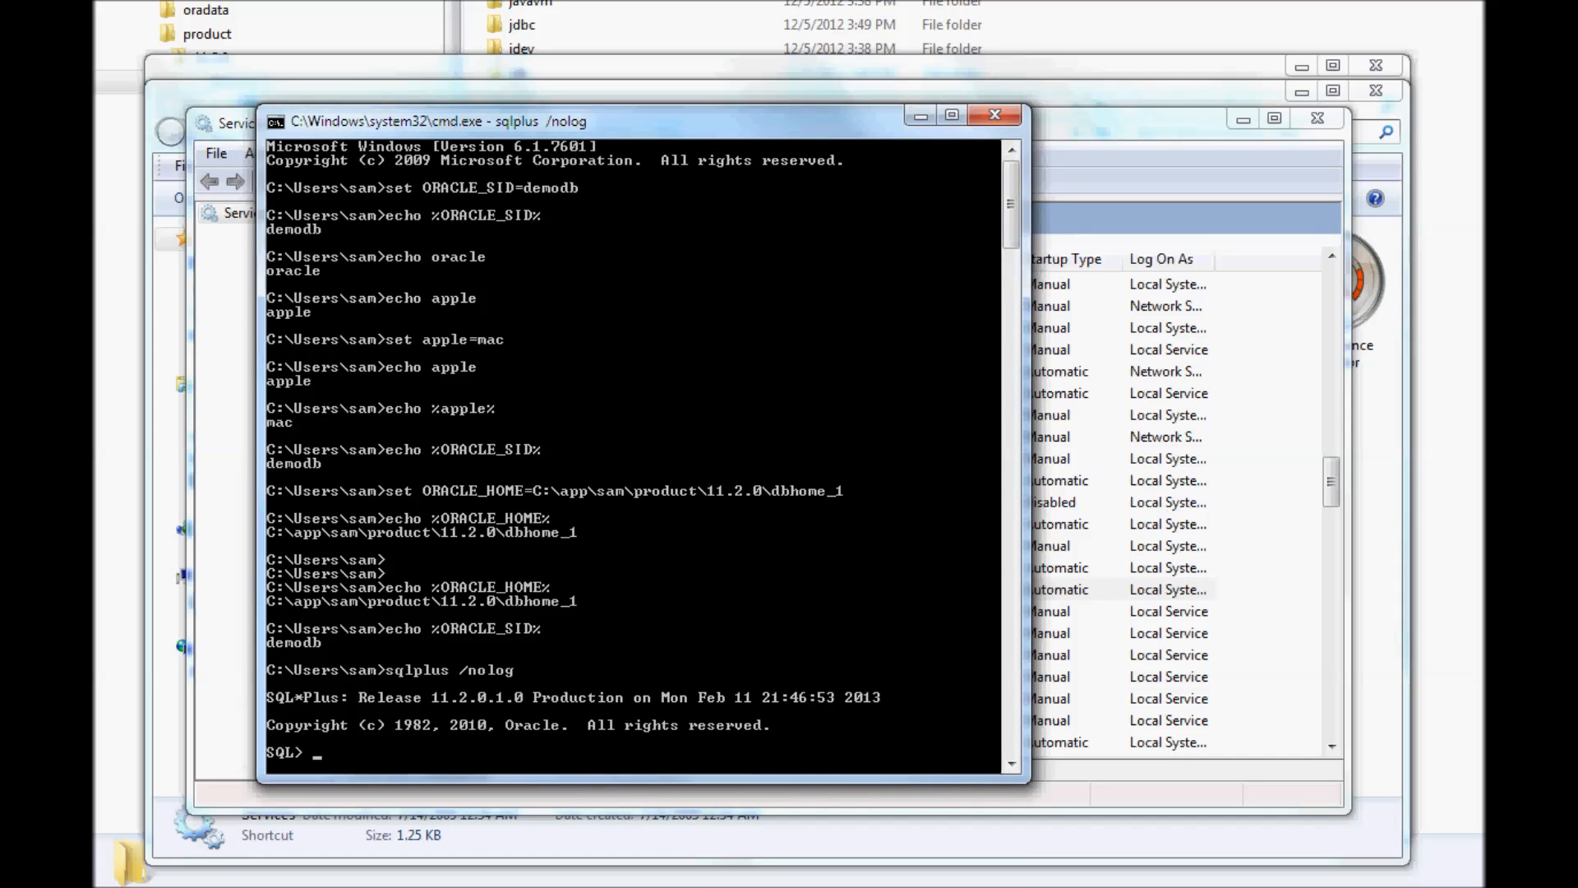
{"action": "mouse_move", "coordinate": [889, 377]}
{"action": "type", "text": "select instance"}
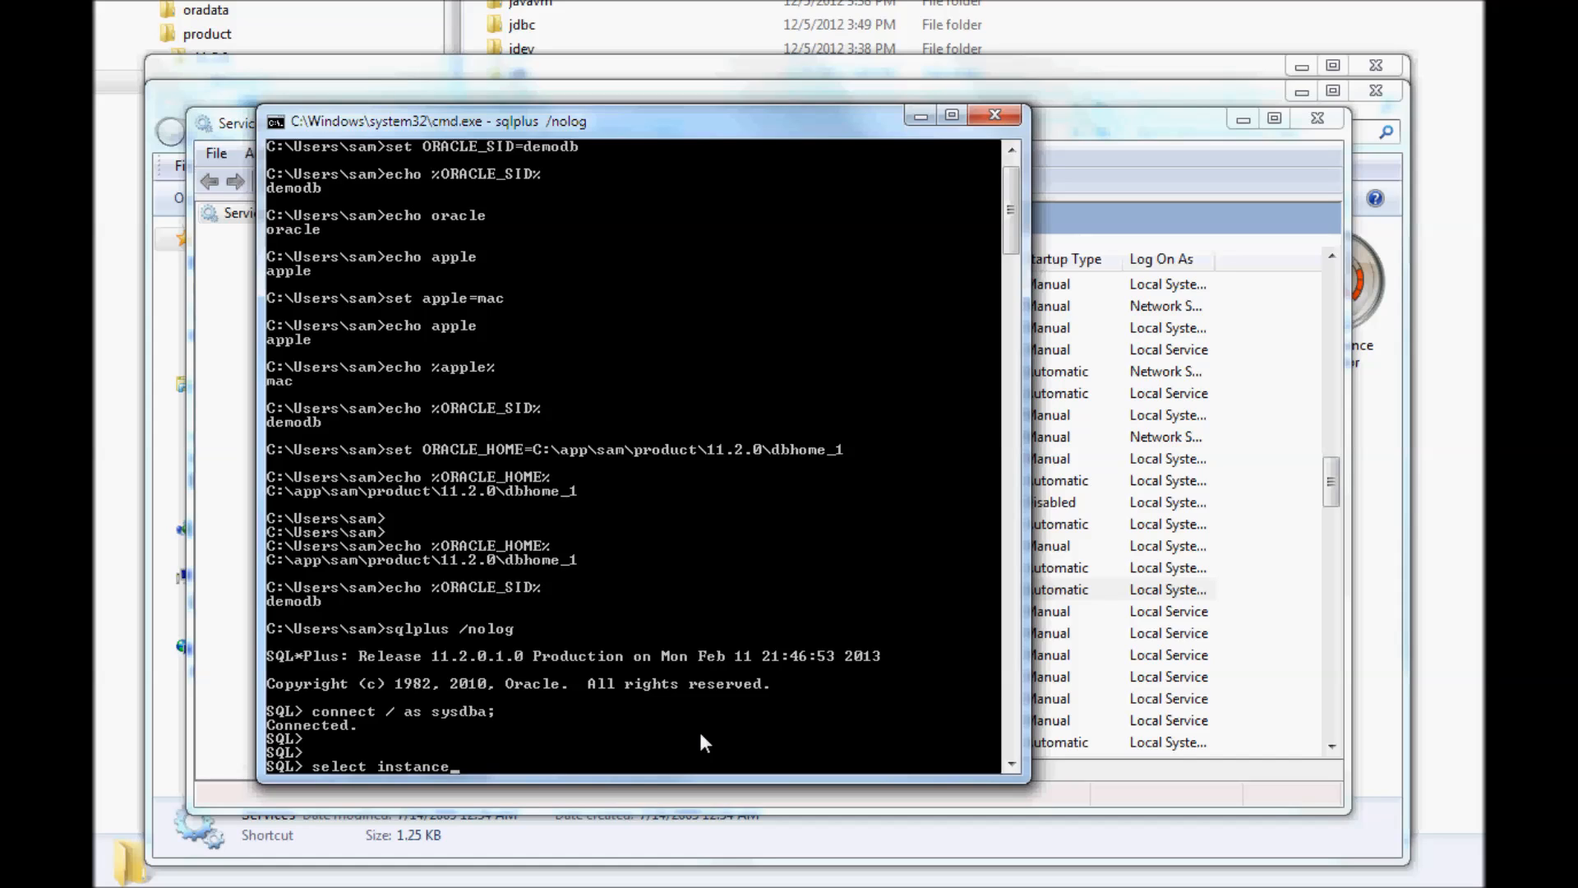
Bring up the console context menu after describing the v$instance view columns
{"action": "right_click", "coordinate": [464, 705]}
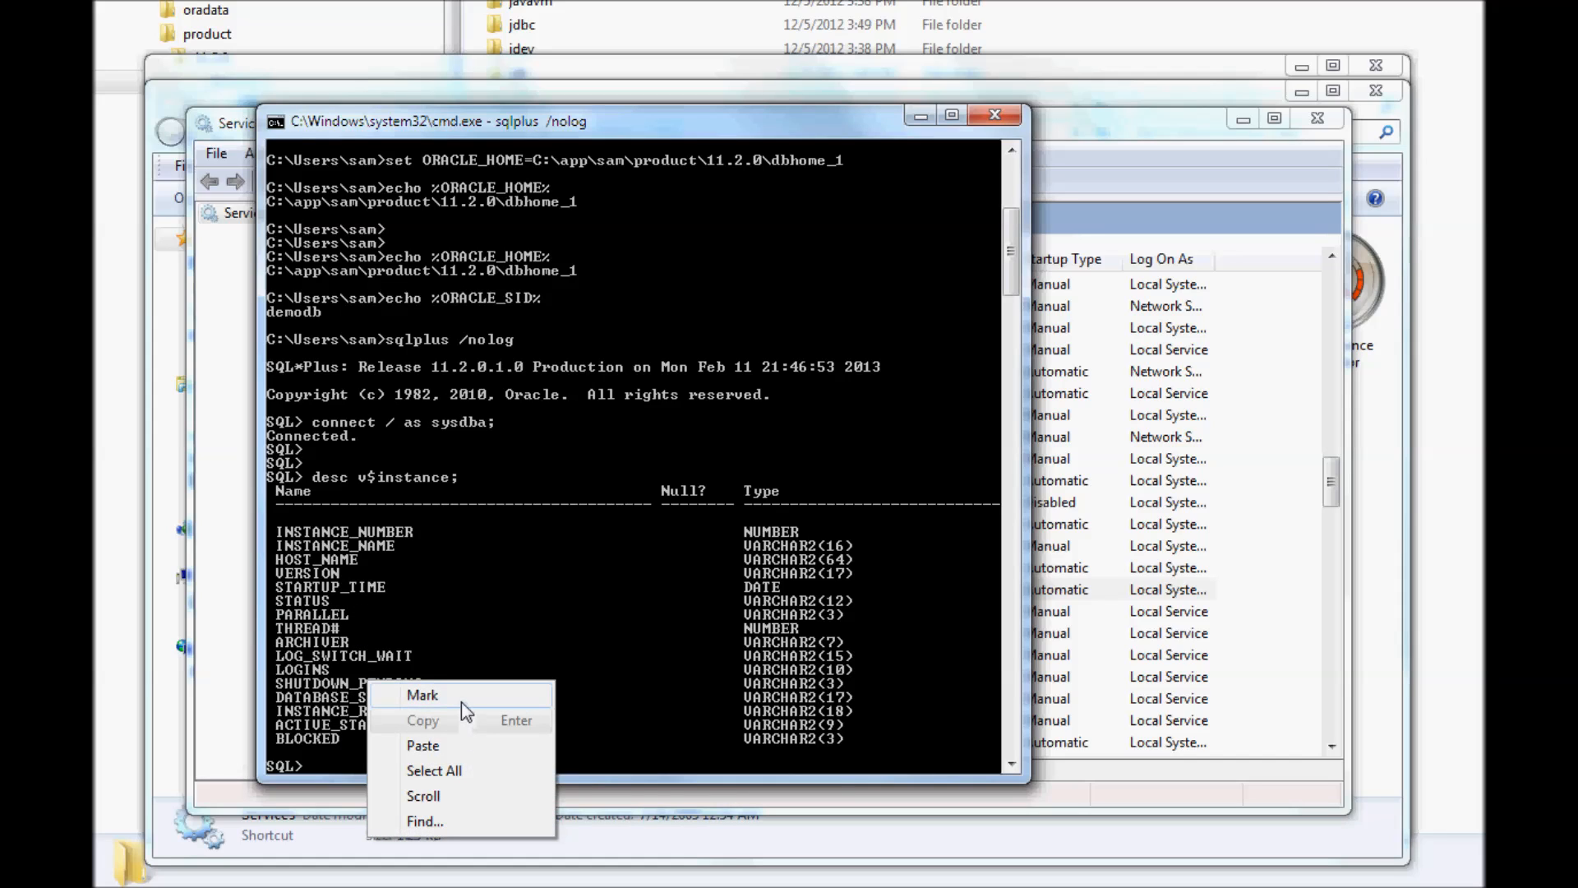